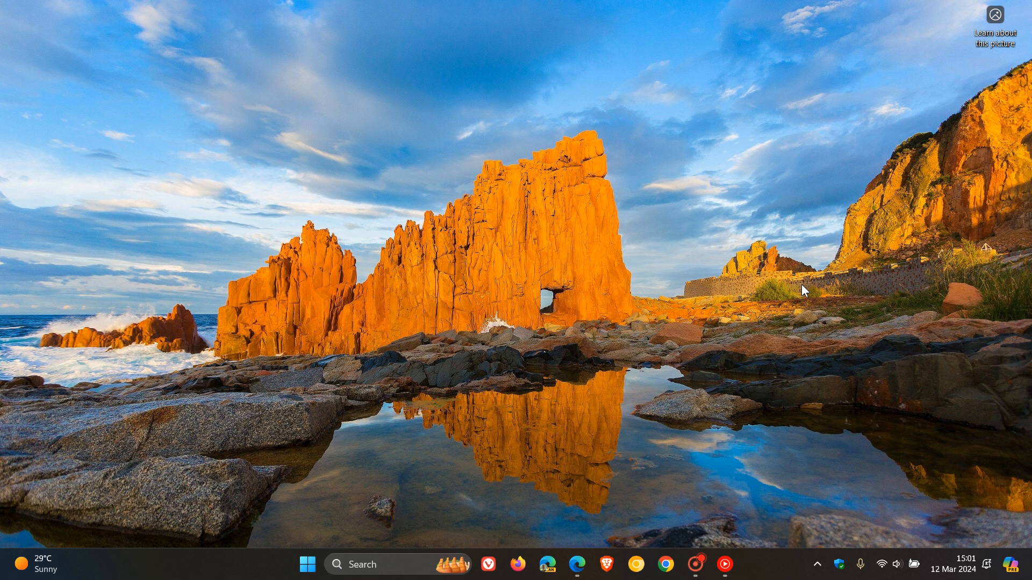
mouse_move(862, 216)
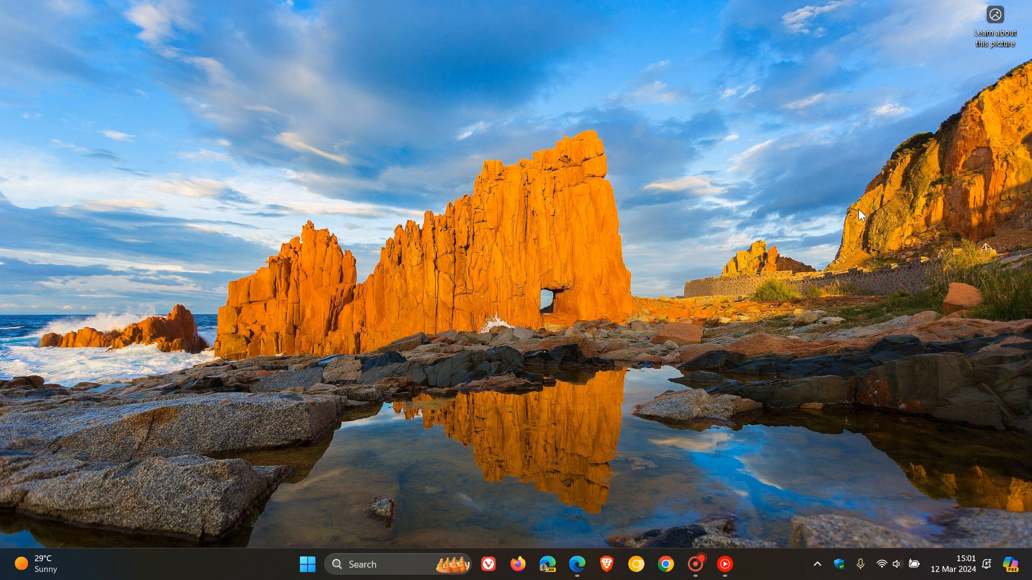
mouse_move(663, 365)
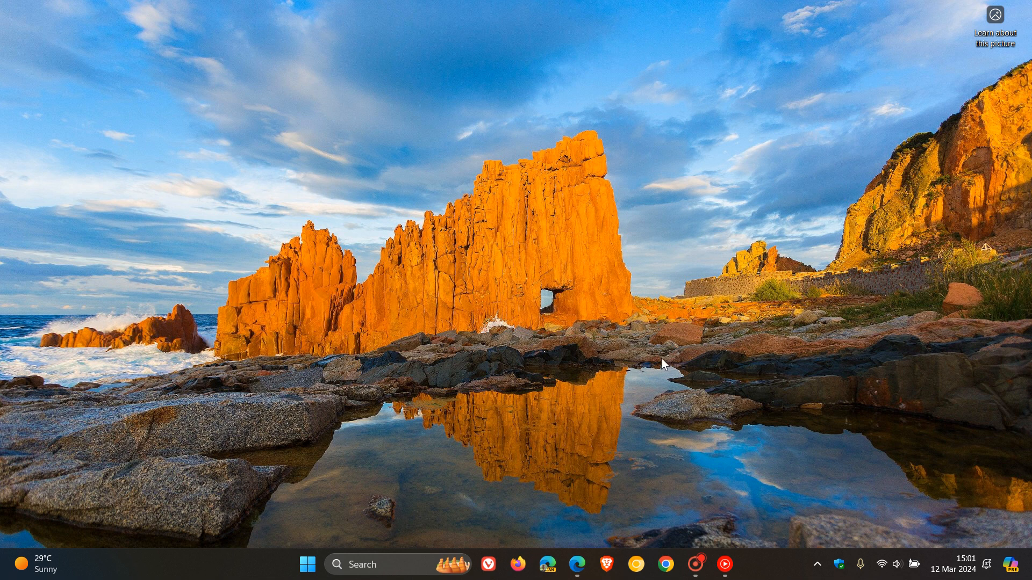
Launch Microsoft Edge from the taskbar onto a new tab page.
left_click(577, 564)
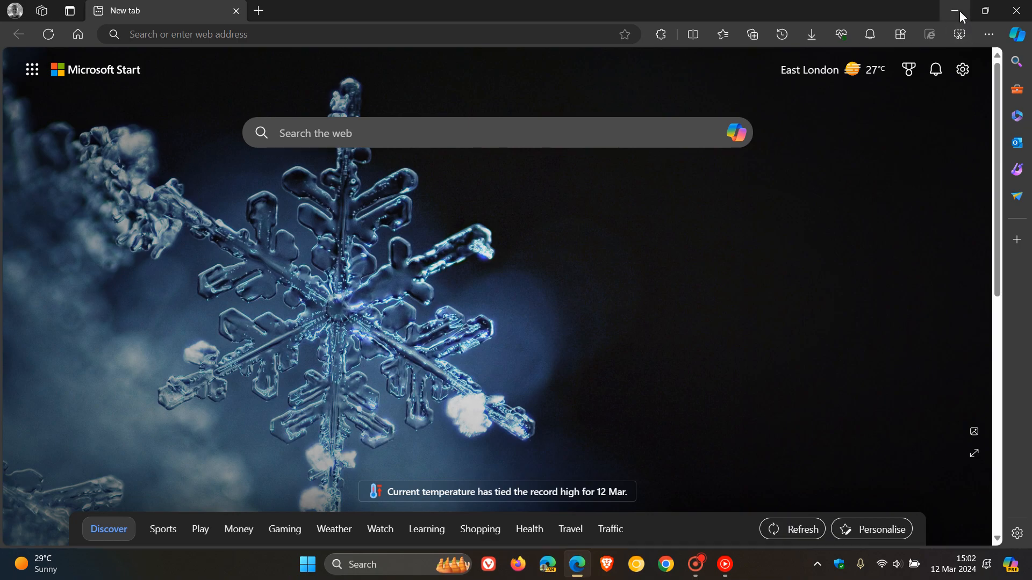
Minimize Edge and open Windows Settings from the Start menu.
left_click(961, 10)
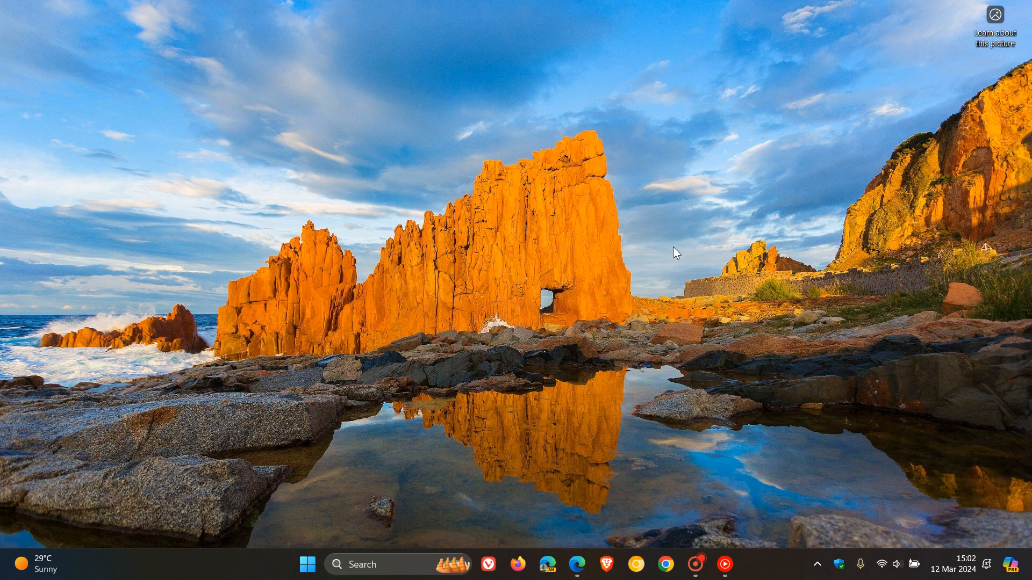
left_click(306, 564)
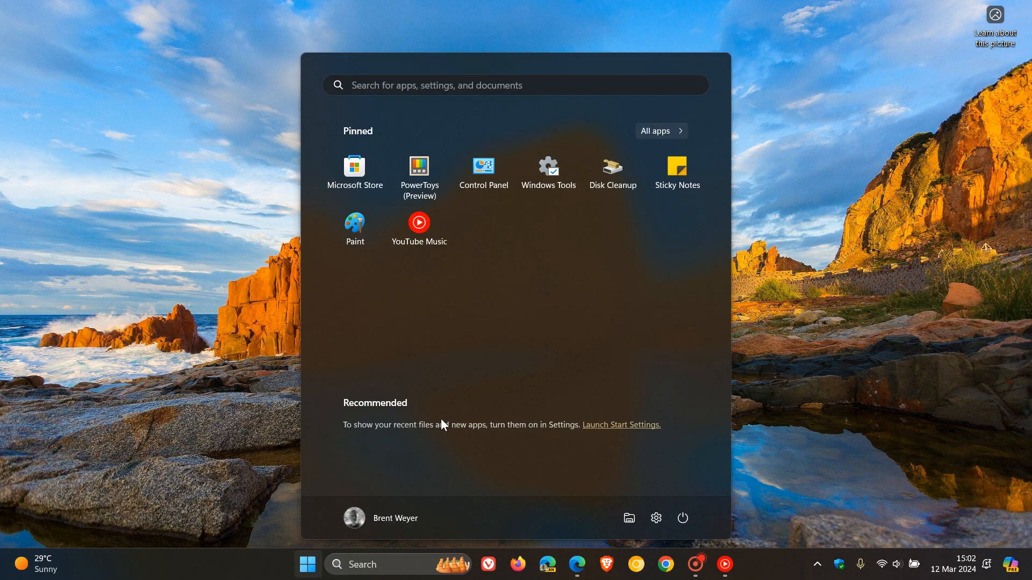
left_click(654, 518)
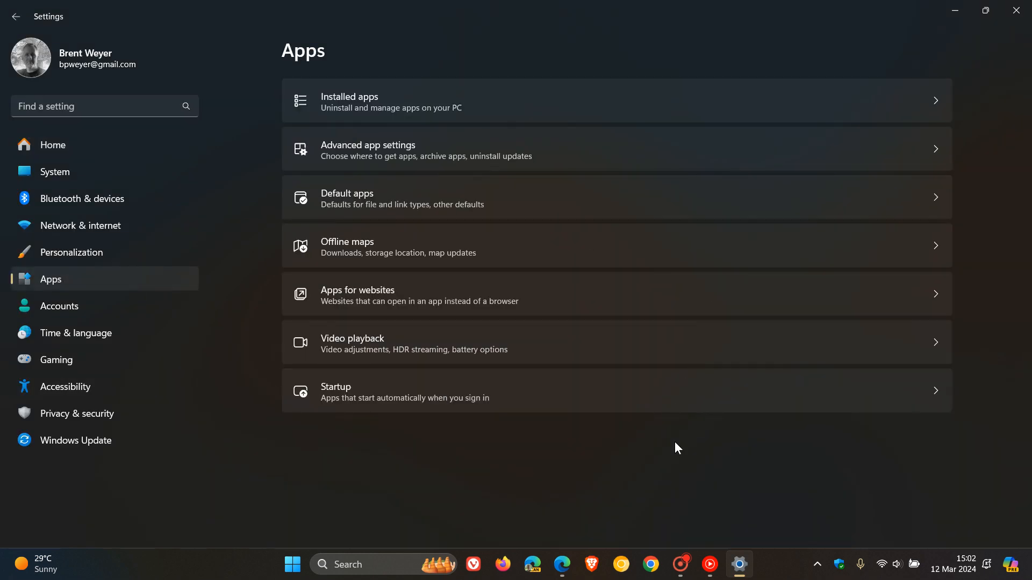
Go to Default apps and locate Microsoft Edge in the app list.
left_click(348, 196)
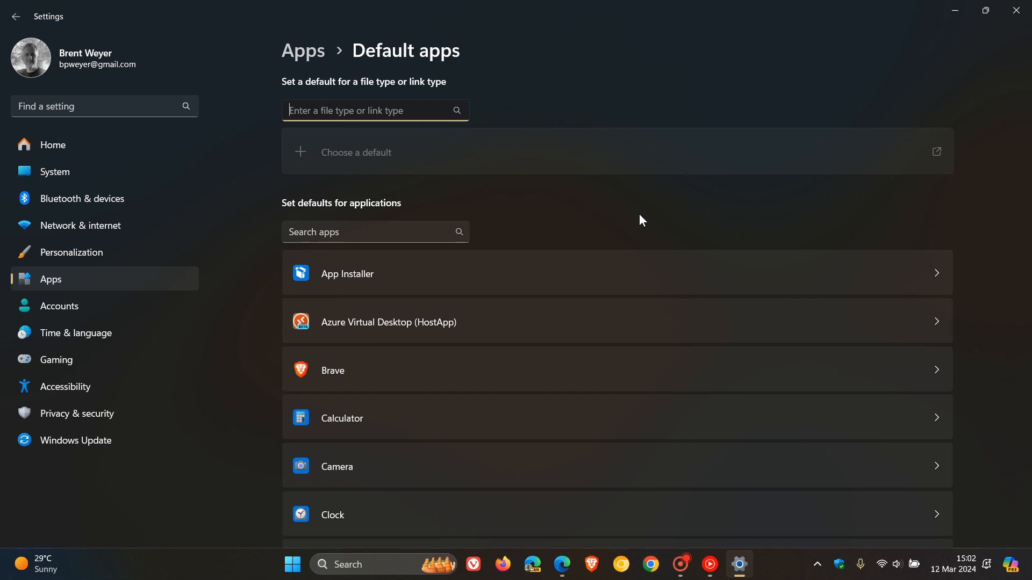
scroll("down", 3)
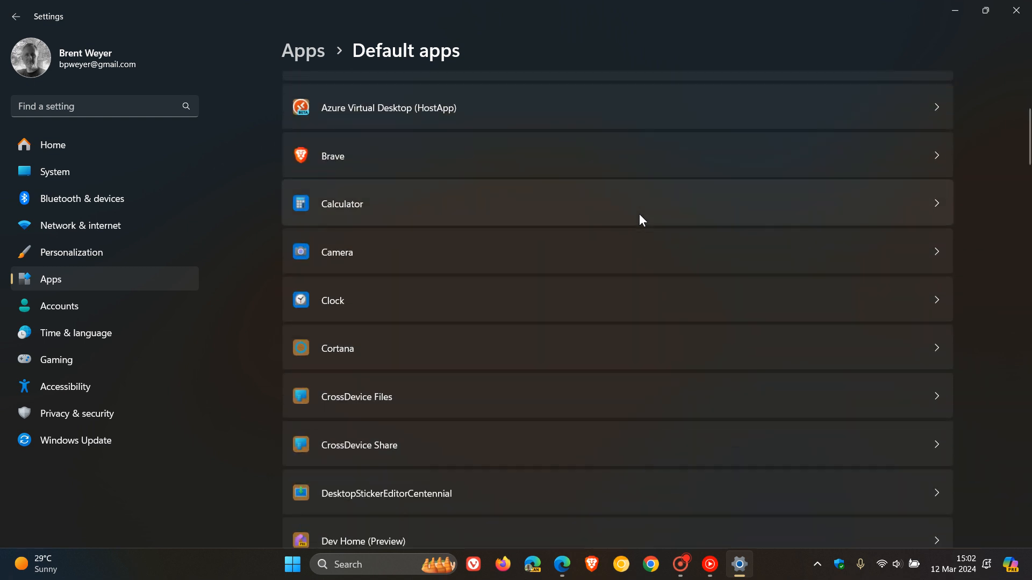
scroll("down", 3)
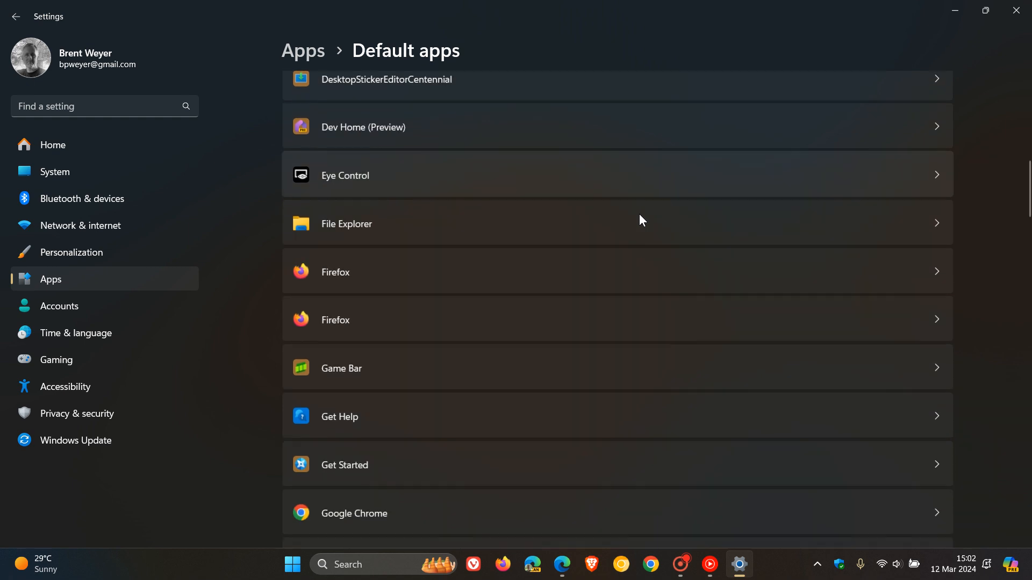
scroll("down", 3)
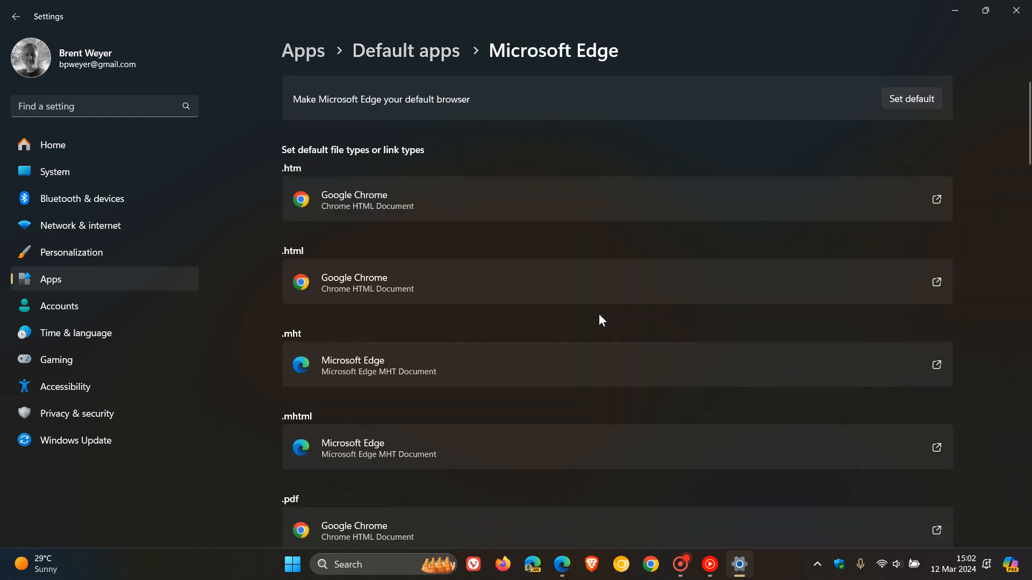
Find the .svg file type and open its default-app picker, currently Microsoft Edge.
scroll("down", 3)
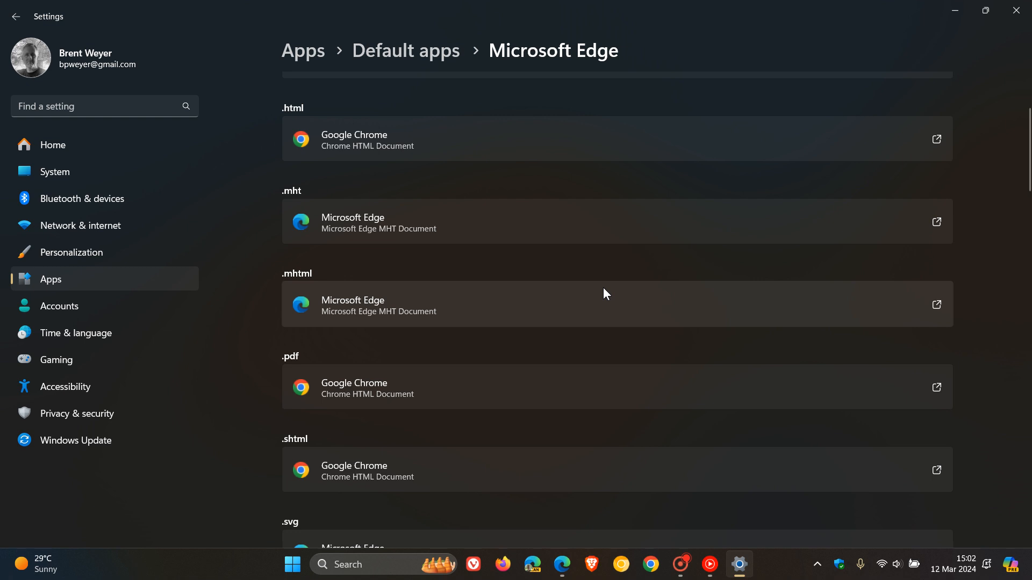
scroll("down", 3)
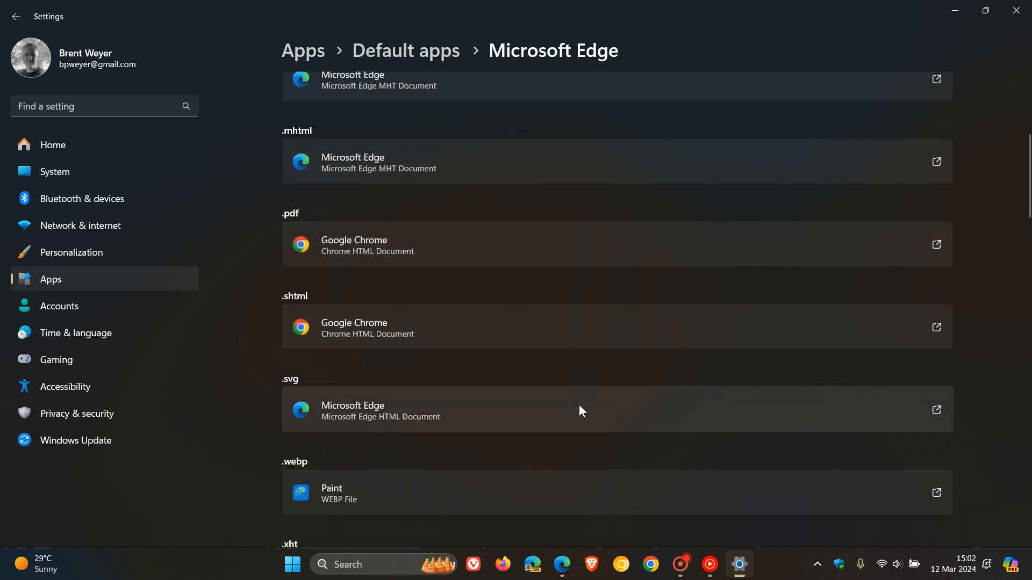
mouse_move(679, 428)
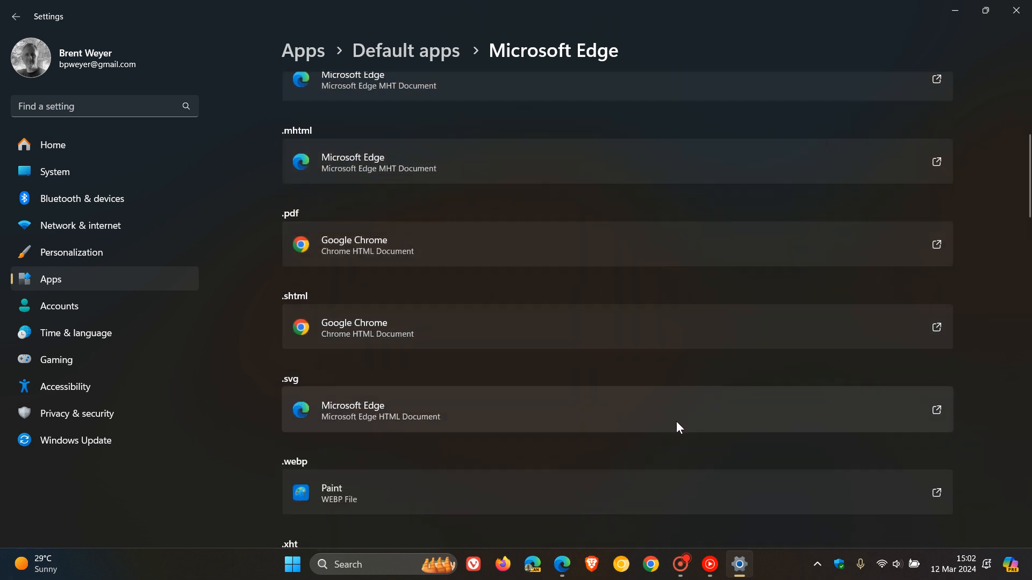
mouse_move(611, 406)
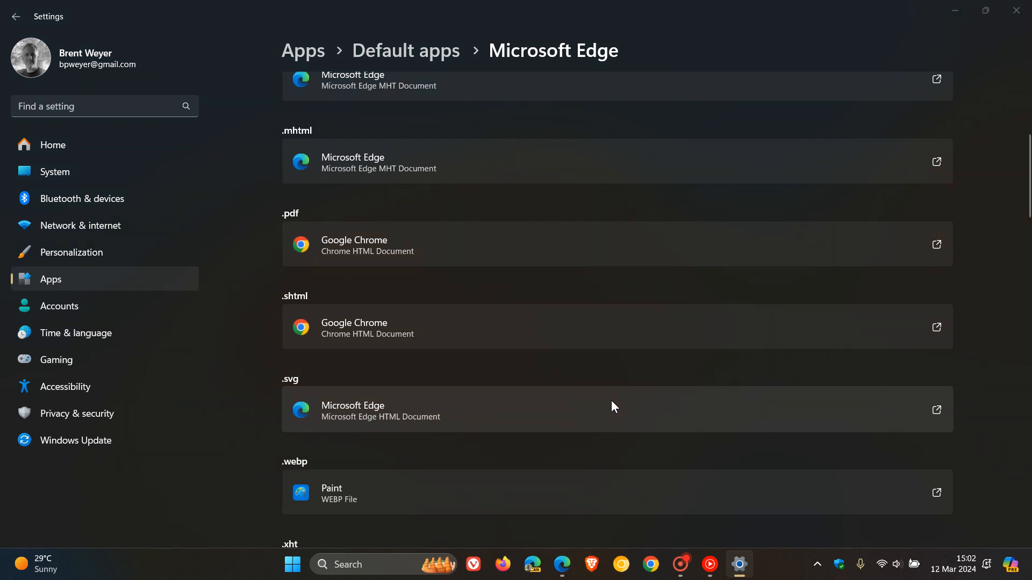
left_click(611, 409)
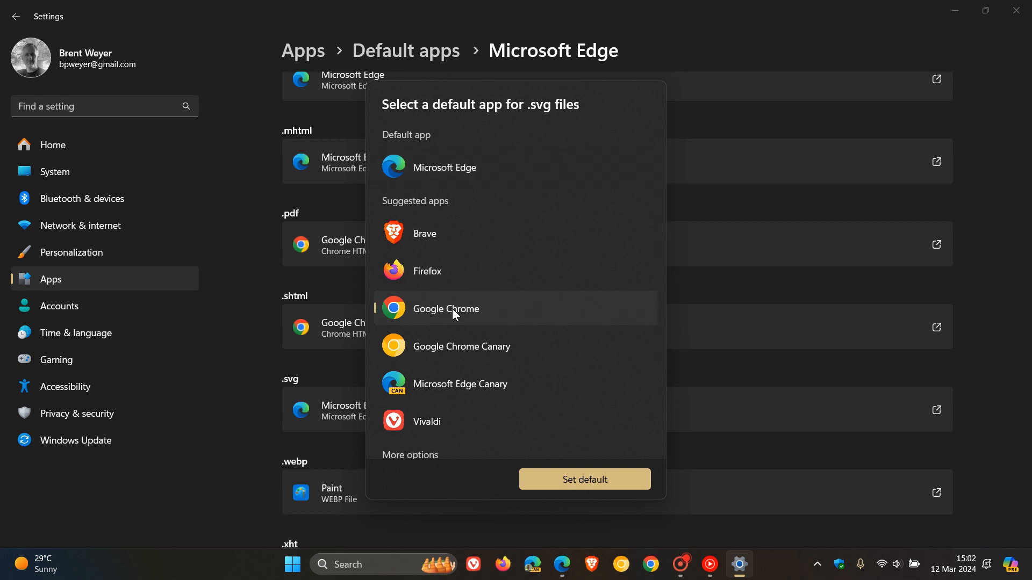
Choose Google Chrome as the default app for .svg files.
left_click(582, 480)
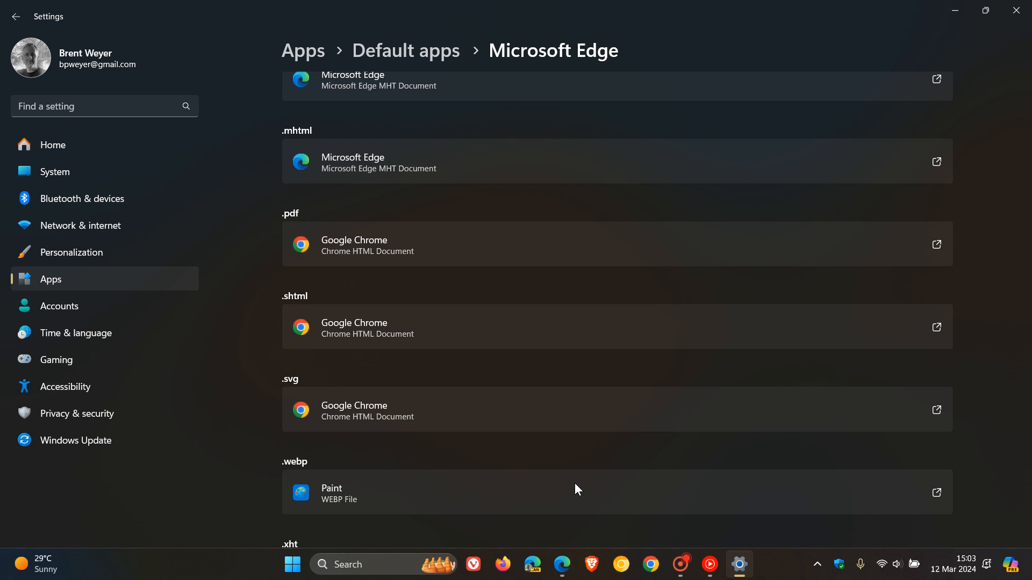
mouse_move(742, 420)
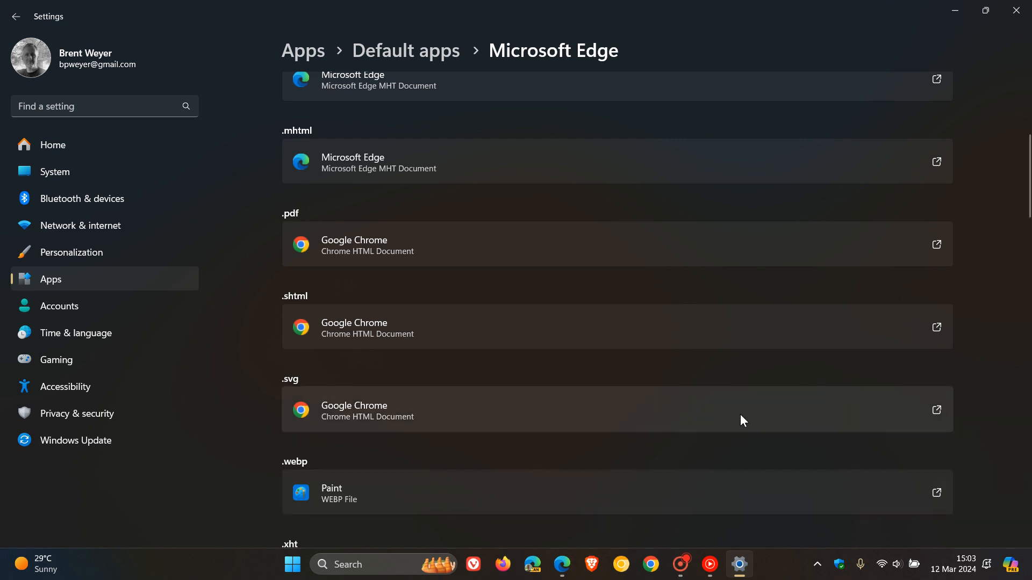
mouse_move(962, 44)
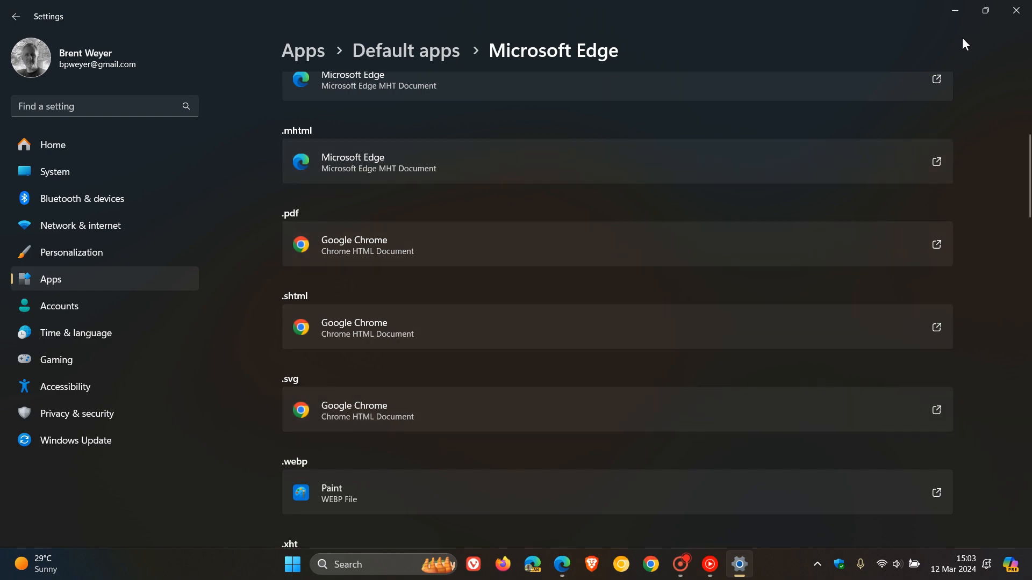